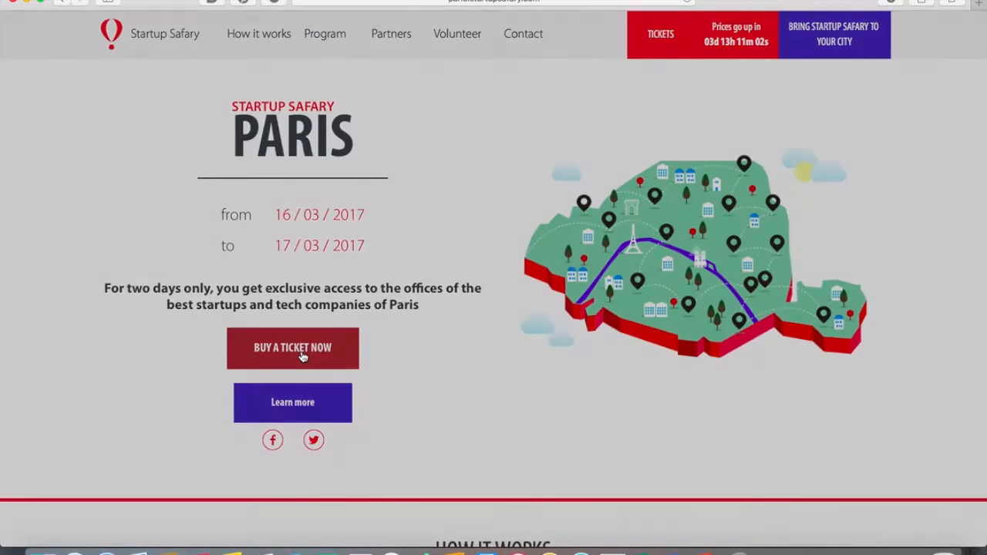
# Step: Start buying a ticket and enter the promo code TestCode
pyautogui.click(293, 348)
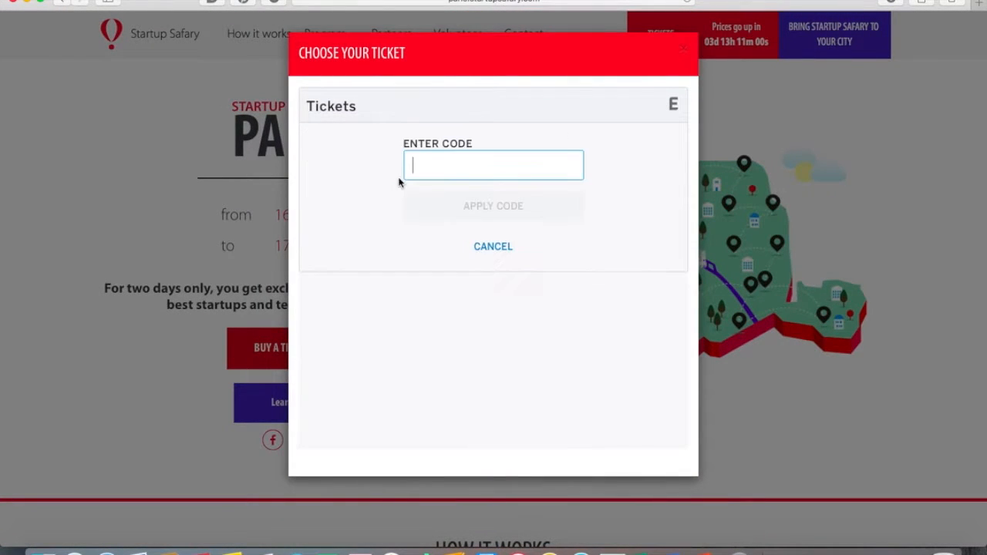
pyautogui.write('Test')
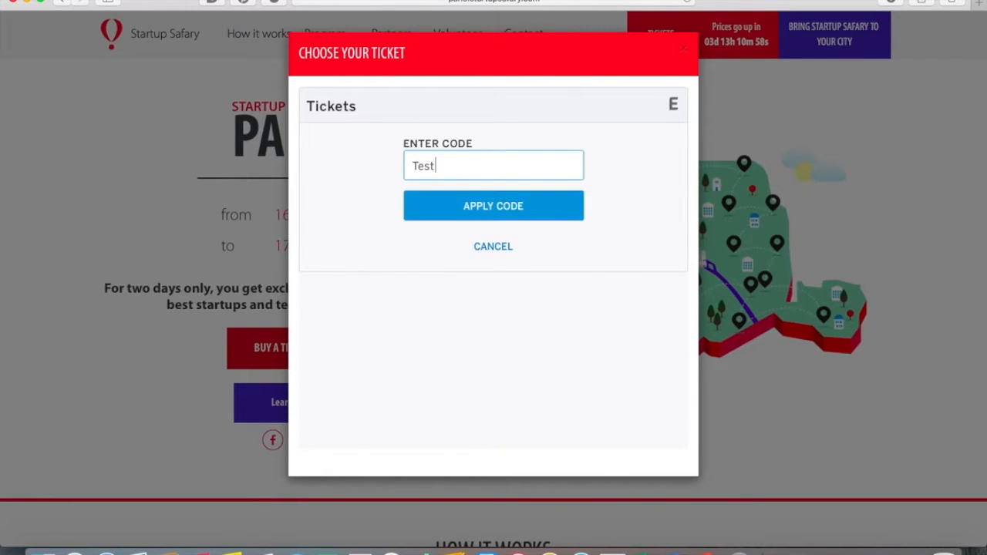
pyautogui.write('Code')
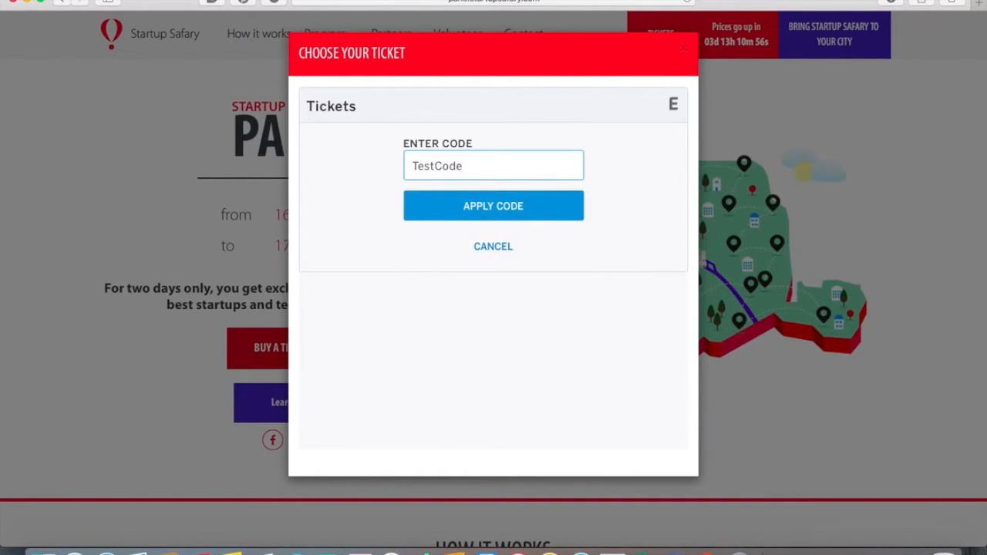
# Step: Apply TestCode for a 100% discount and order one free Startup (Safary+support) ticket
pyautogui.click(493, 205)
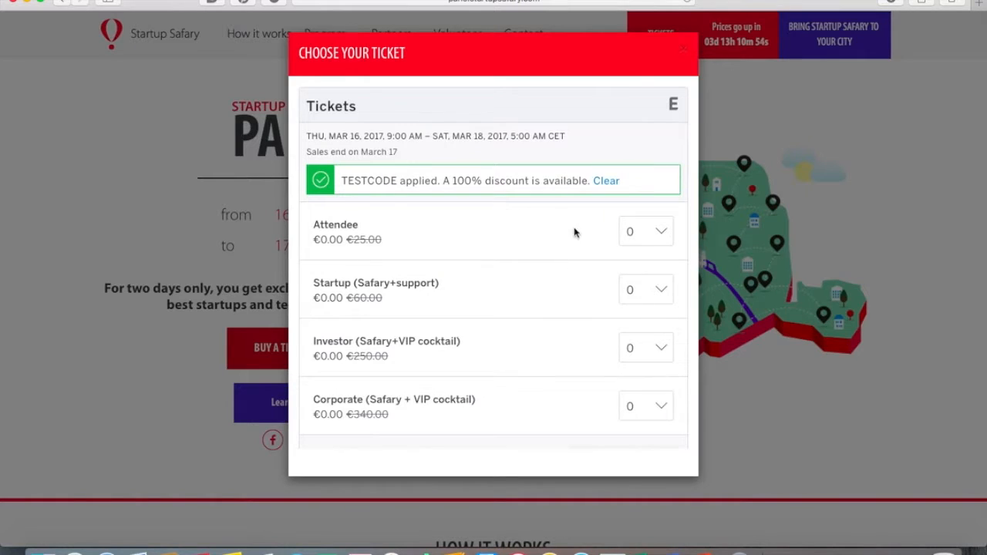
pyautogui.scroll(-3)
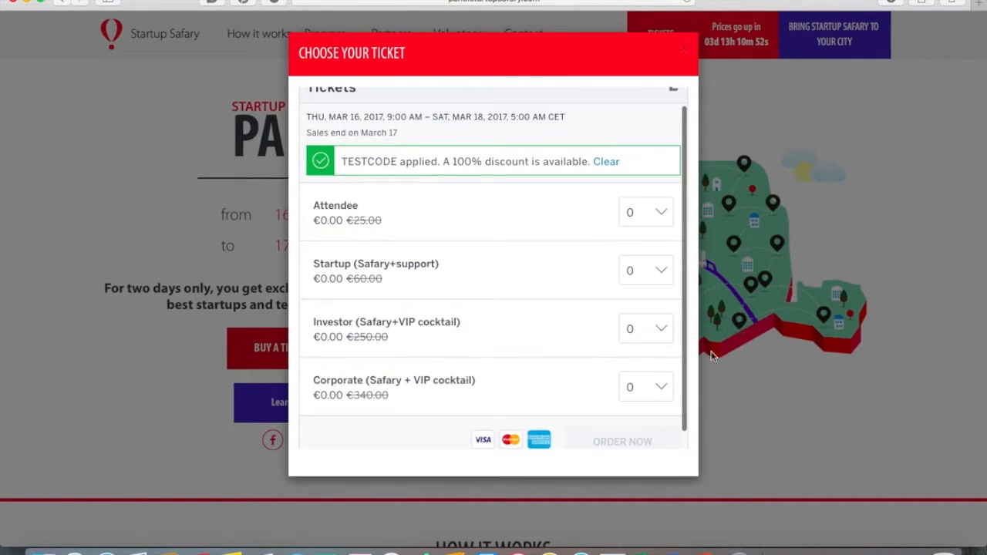
pyautogui.click(645, 269)
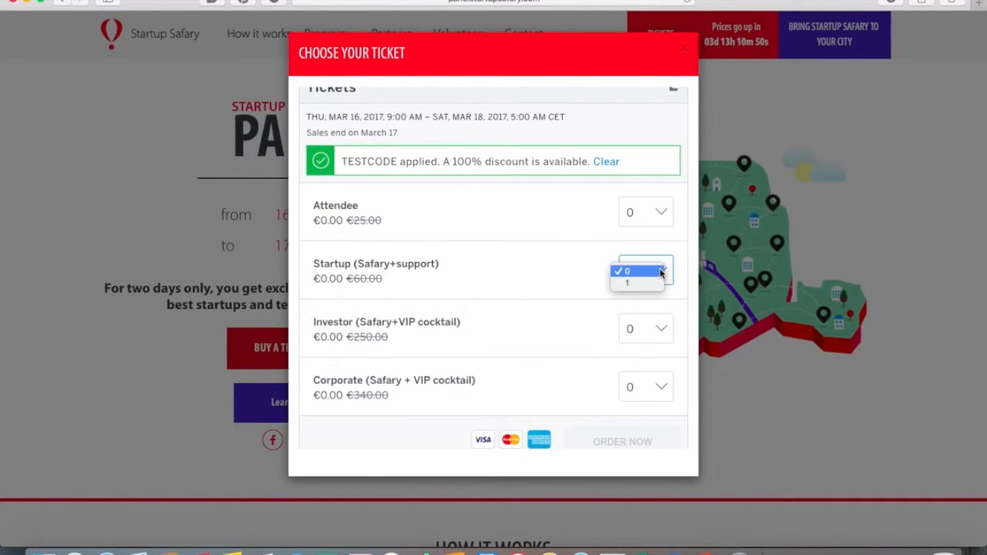
pyautogui.click(626, 283)
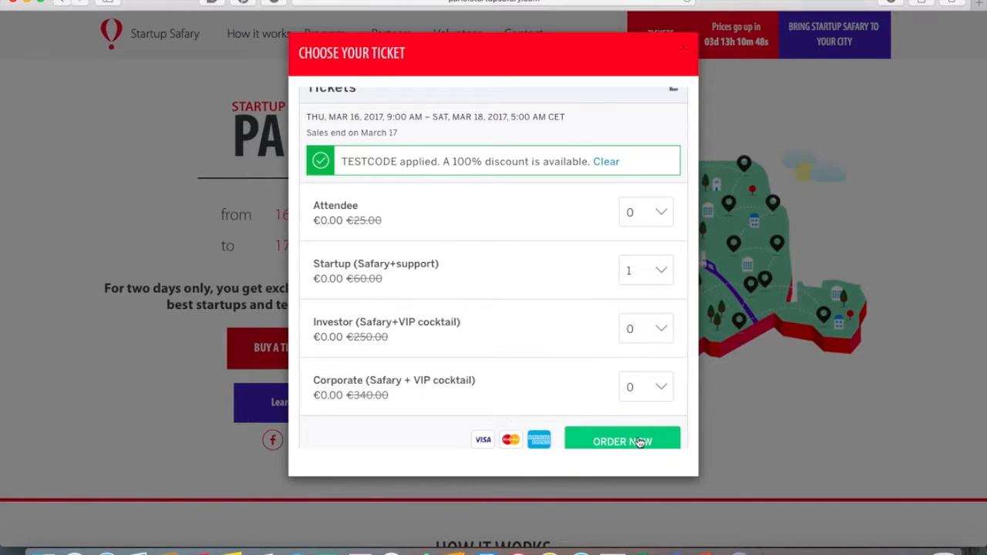
pyautogui.click(623, 441)
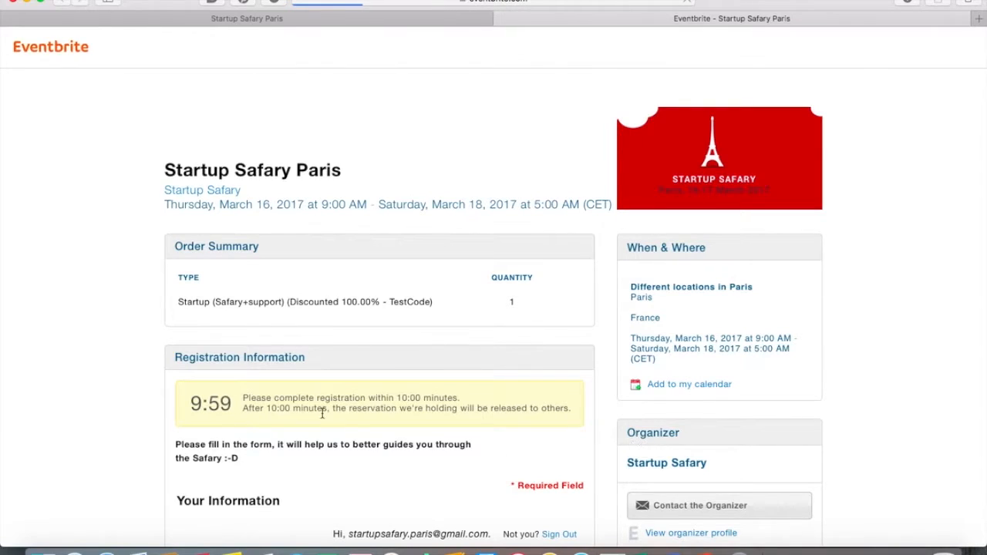
# Step: Fill the attendee's first name in the Your Information section of the registration form
pyautogui.scroll(-3)
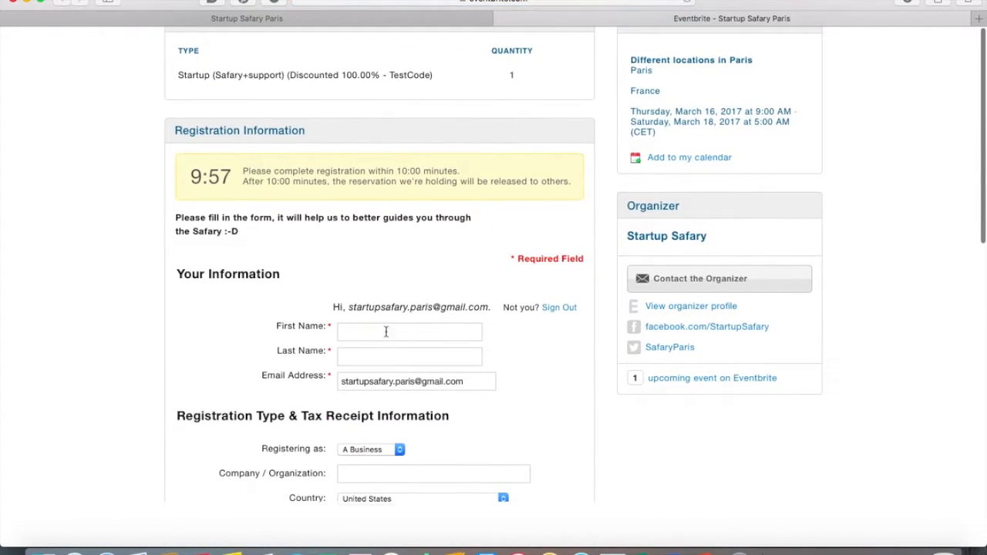
pyautogui.write('tes')
pyautogui.write('Paris')
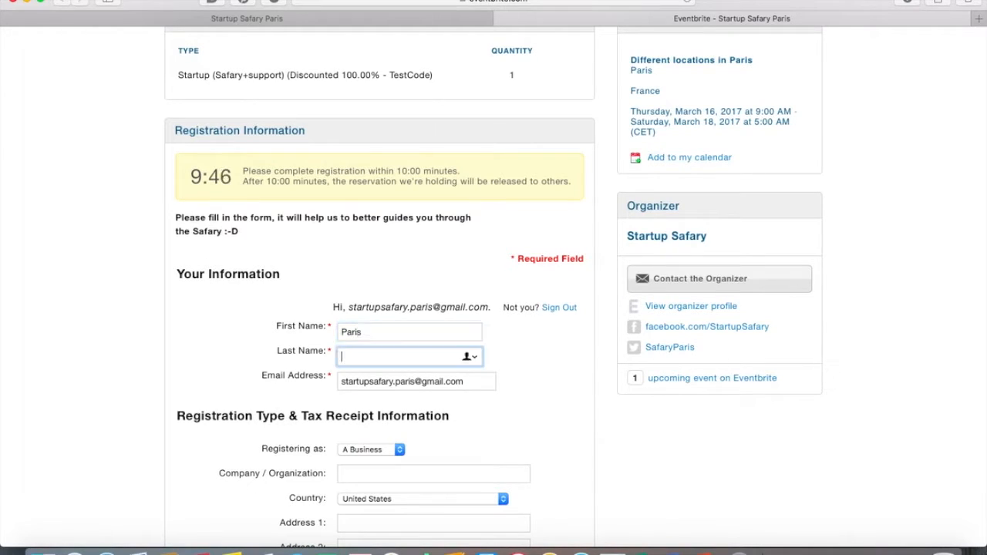
pyautogui.write('Sa')
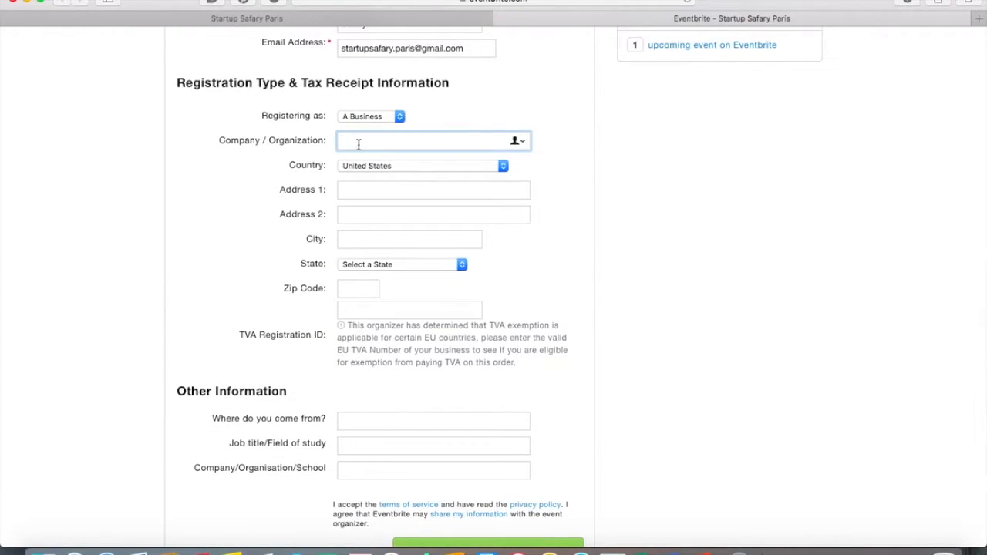
# Step: Enter company SuS Paris and set the country to France in the tax receipt details
pyautogui.write('SuS')
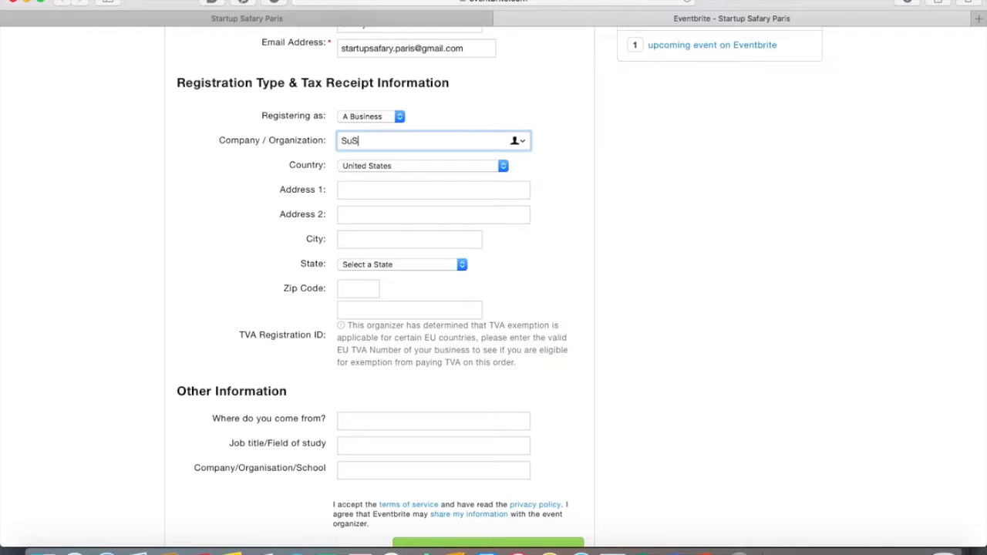
pyautogui.write('Paris')
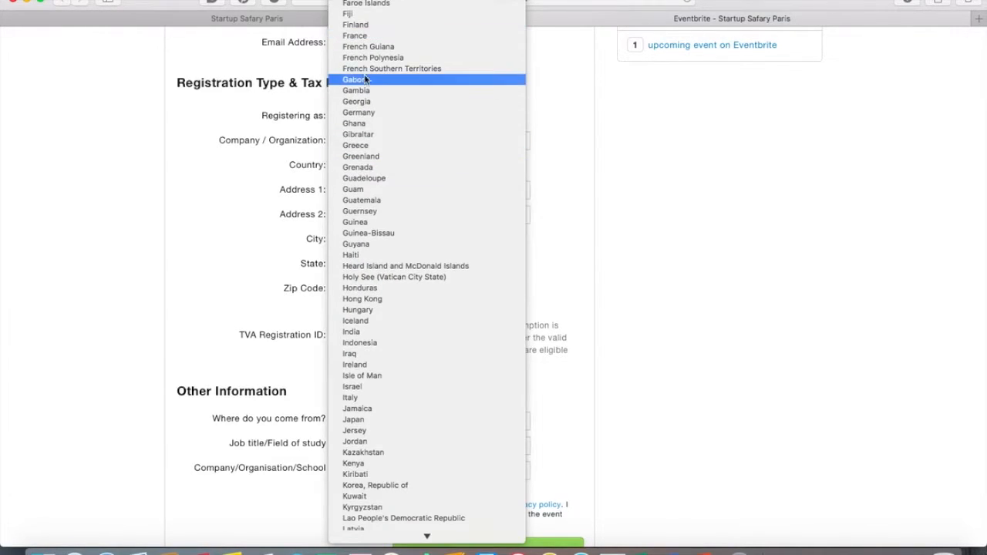
pyautogui.click(355, 35)
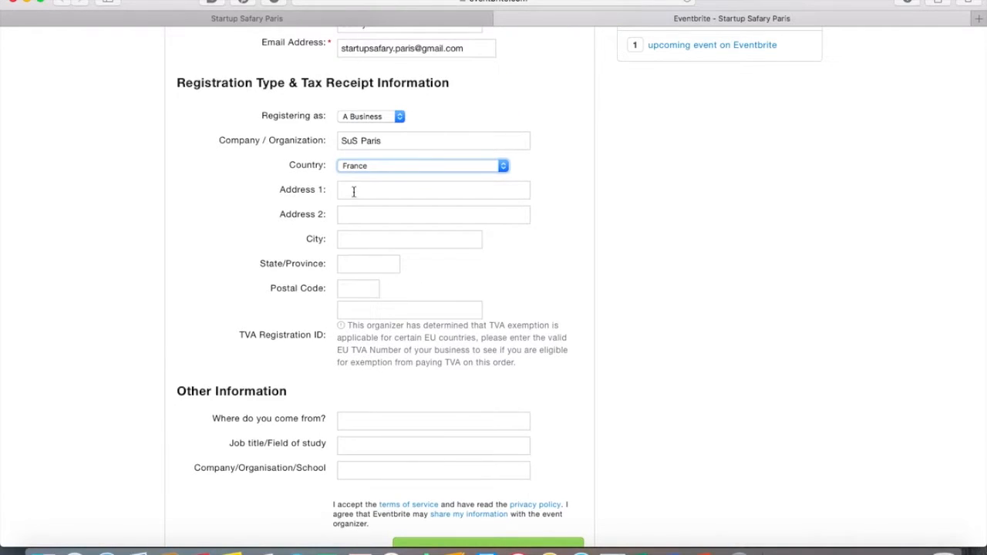
# Step: Enter address Pres de chez vous, city Paris and postal code 75000
pyautogui.write('Ch')
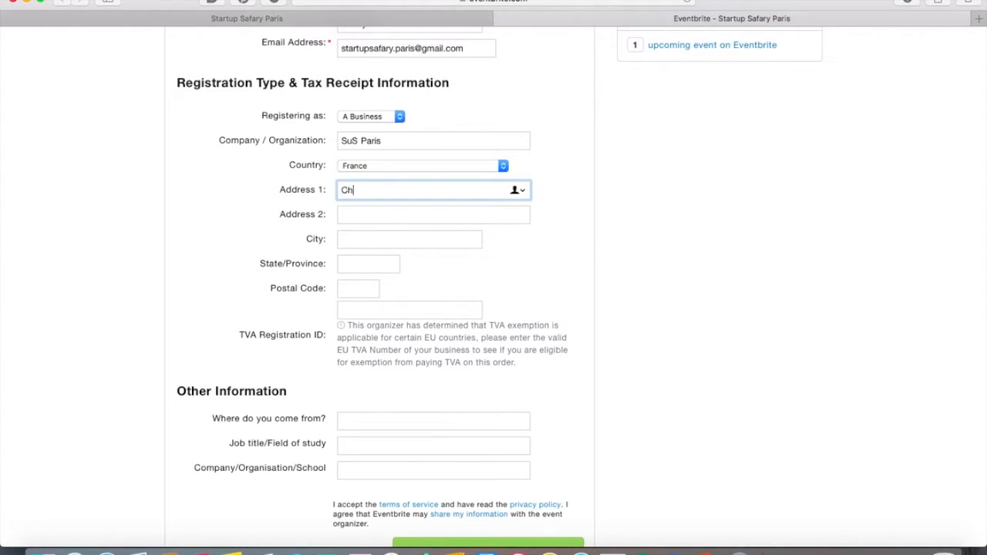
pyautogui.press('Backspace')
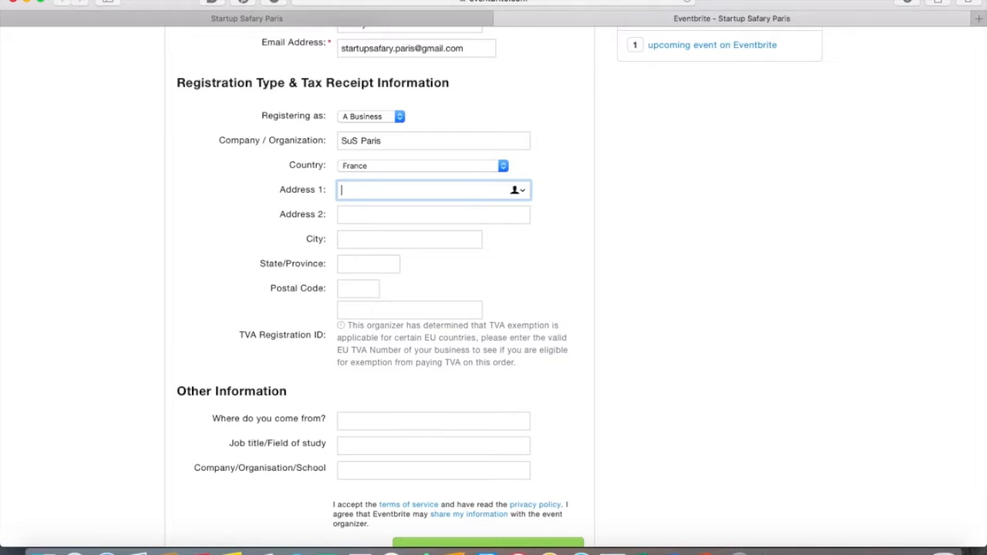
pyautogui.write('Pres de chez vous')
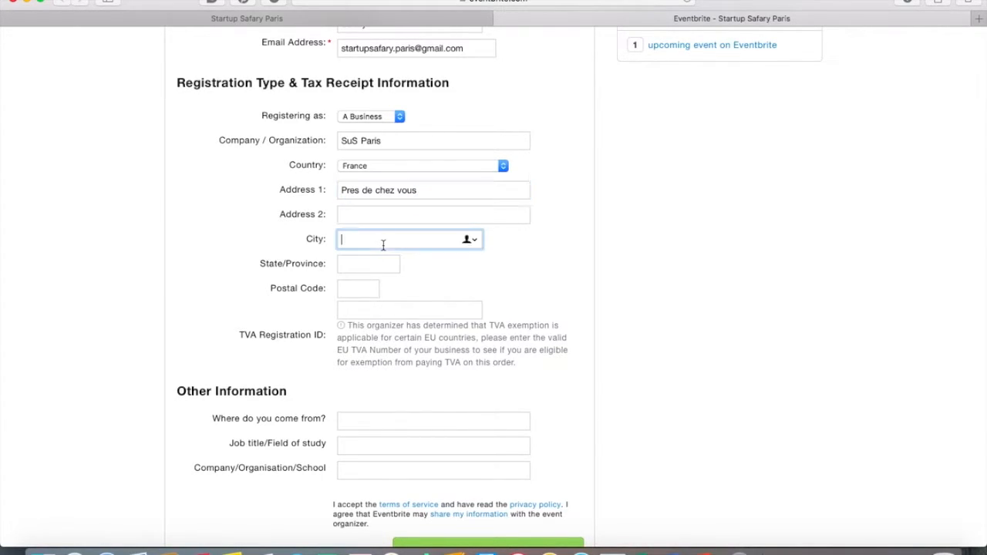
pyautogui.write('Paris')
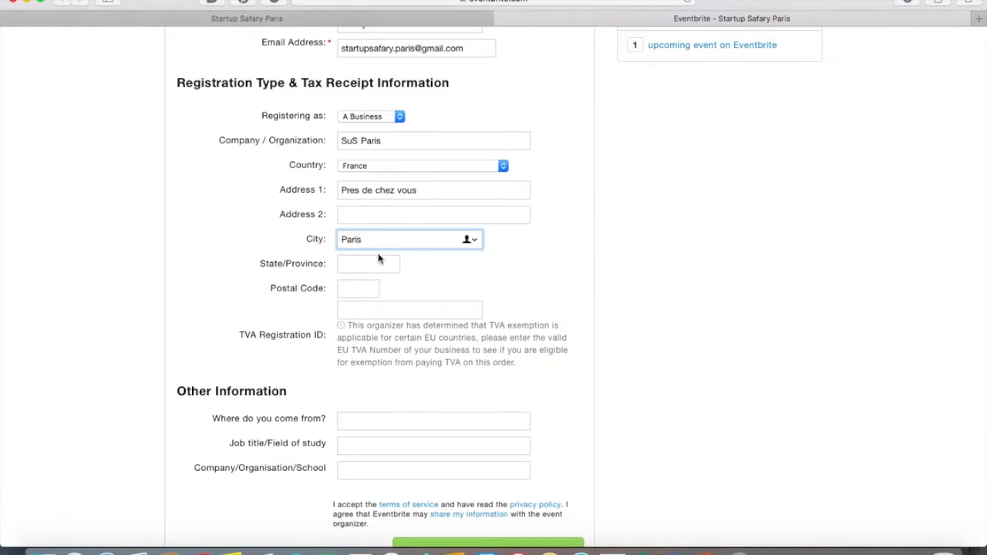
pyautogui.click(357, 288)
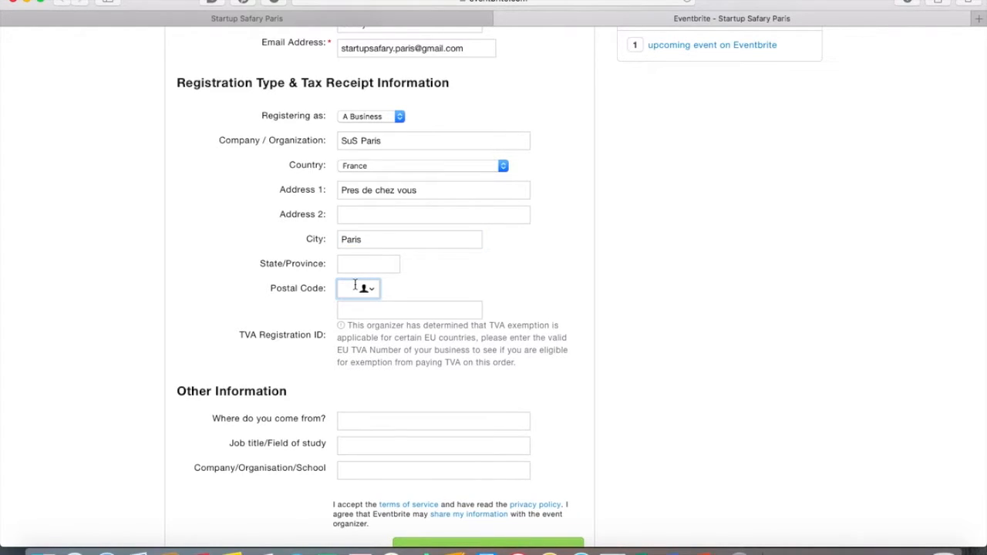
pyautogui.write('000')
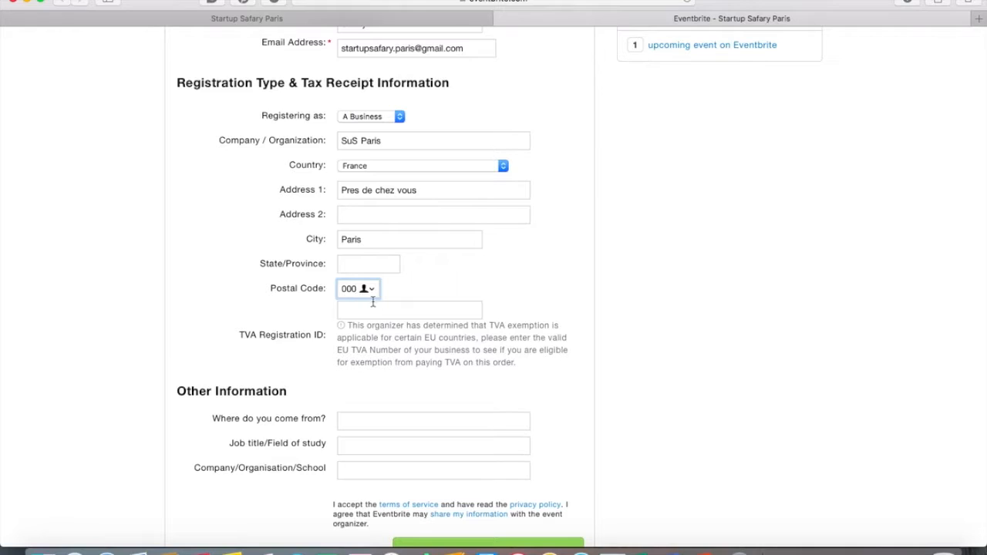
pyautogui.write('75000')
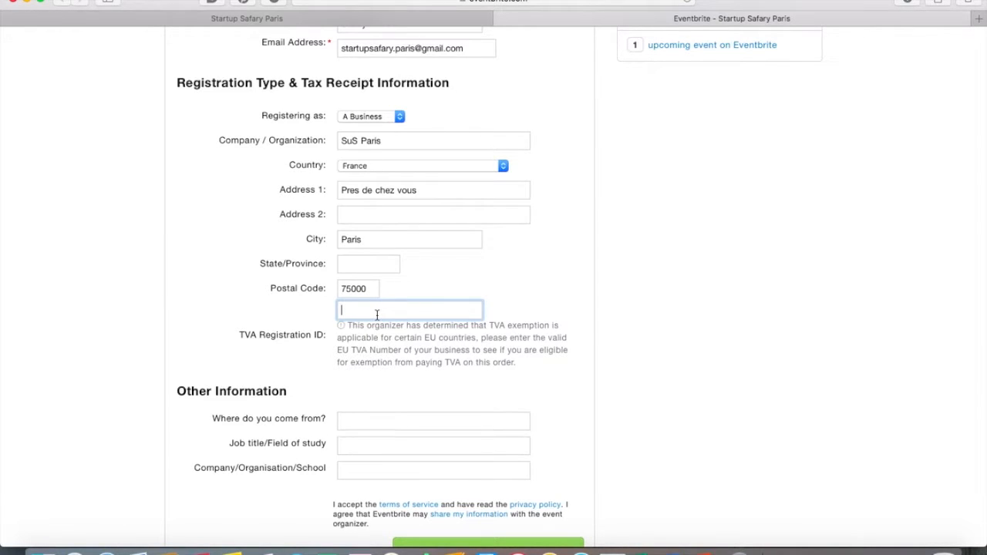
# Step: Answer the extra questions with Mars as origin and Startuper as role
pyautogui.scroll(-3)
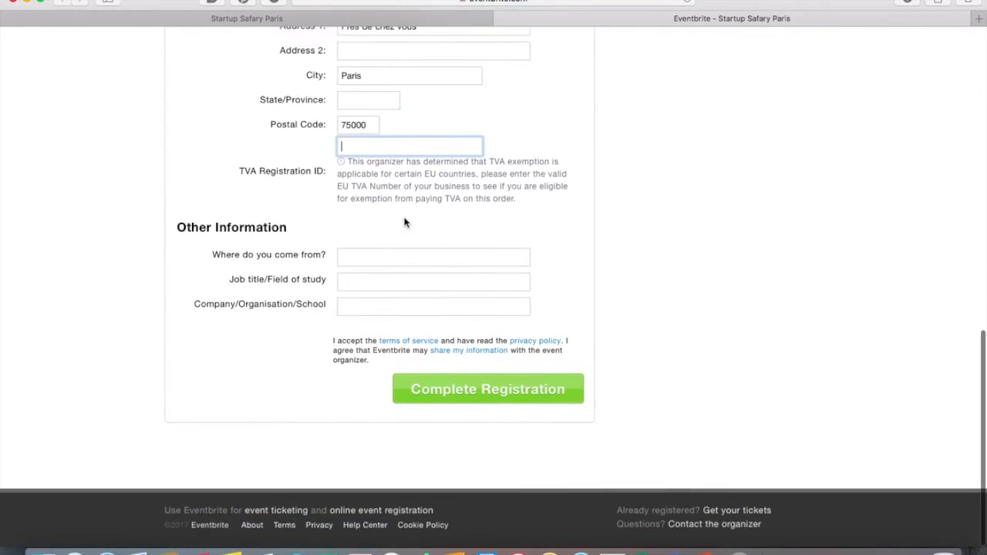
pyautogui.click(432, 256)
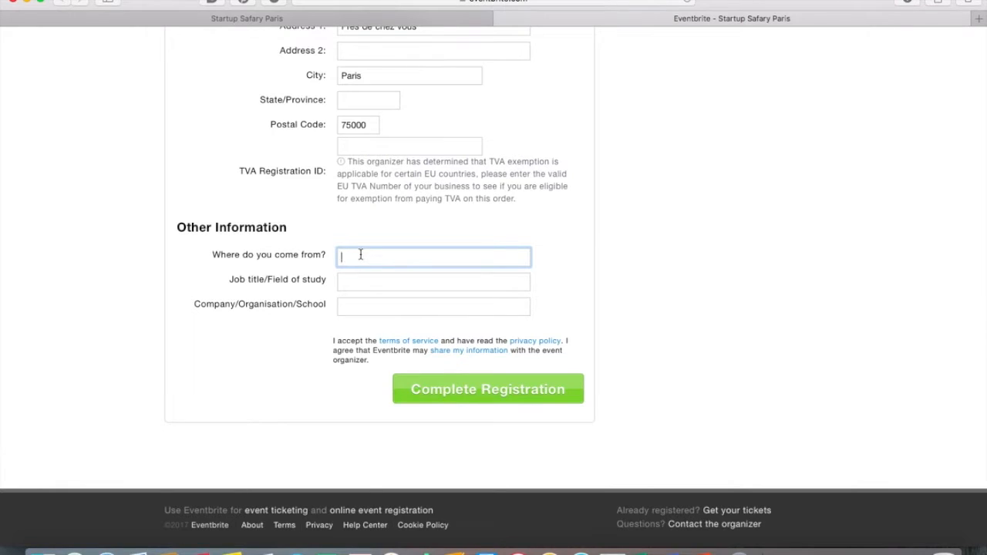
pyautogui.write('Ma')
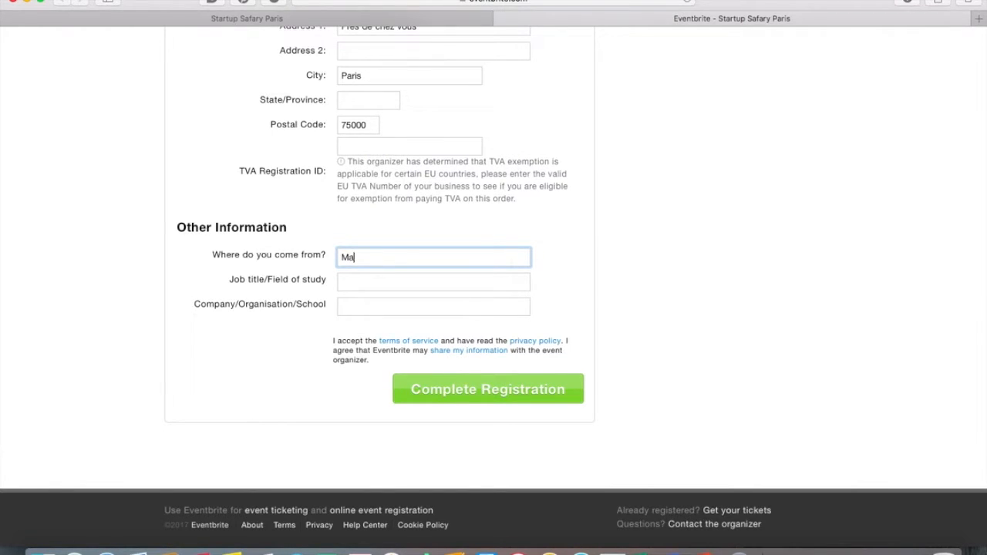
pyautogui.write('rs')
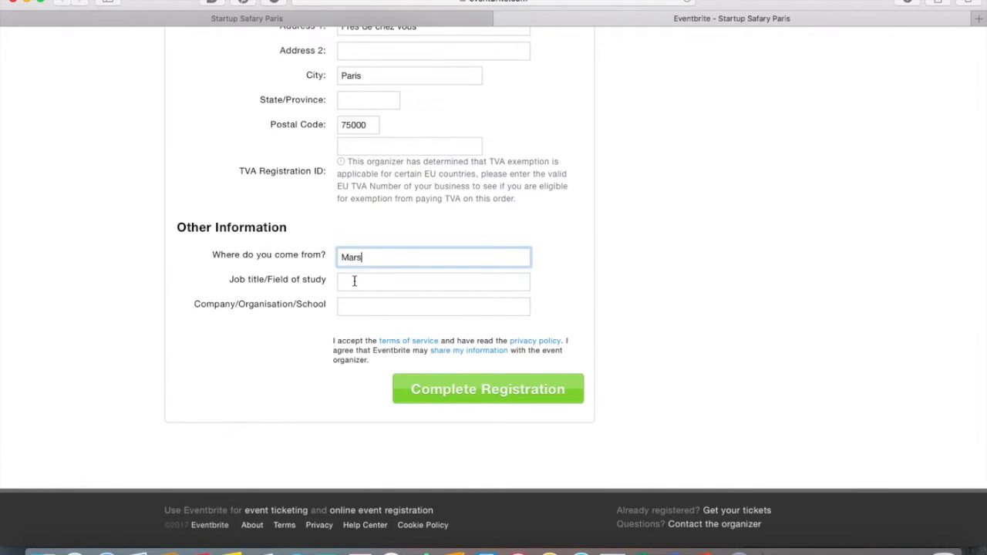
pyautogui.write('Star')
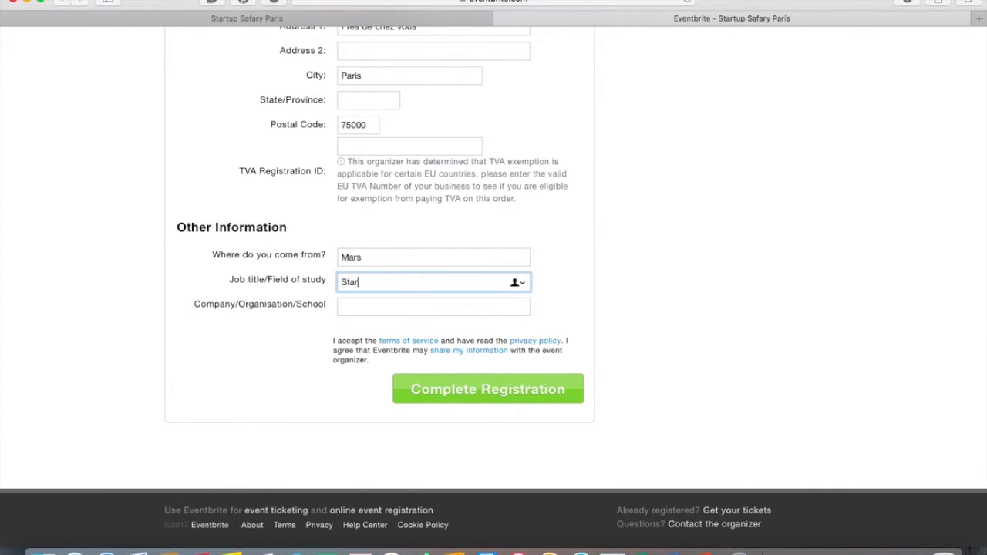
pyautogui.write('tupe')
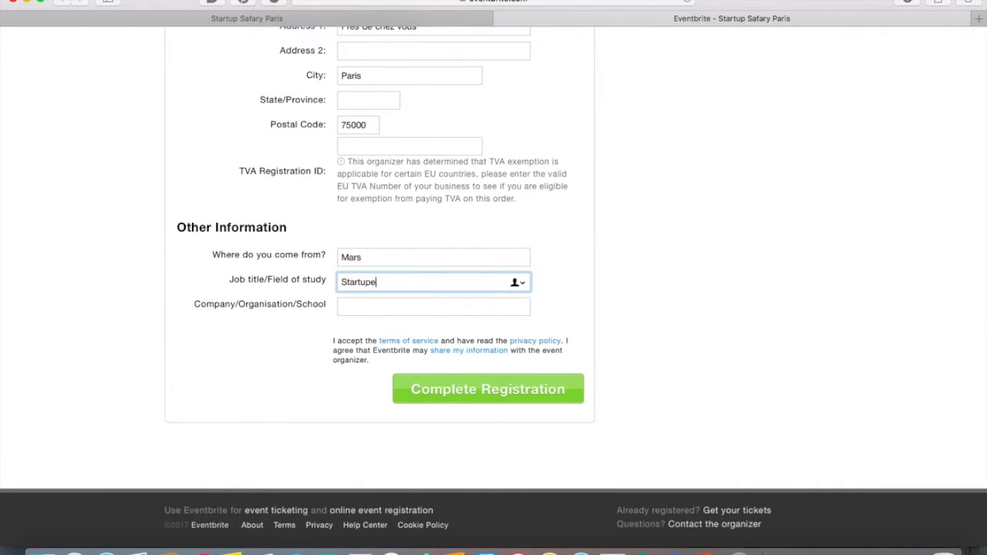
# Step: Enter Safary as company and submit the completed registration
pyautogui.click(431, 305)
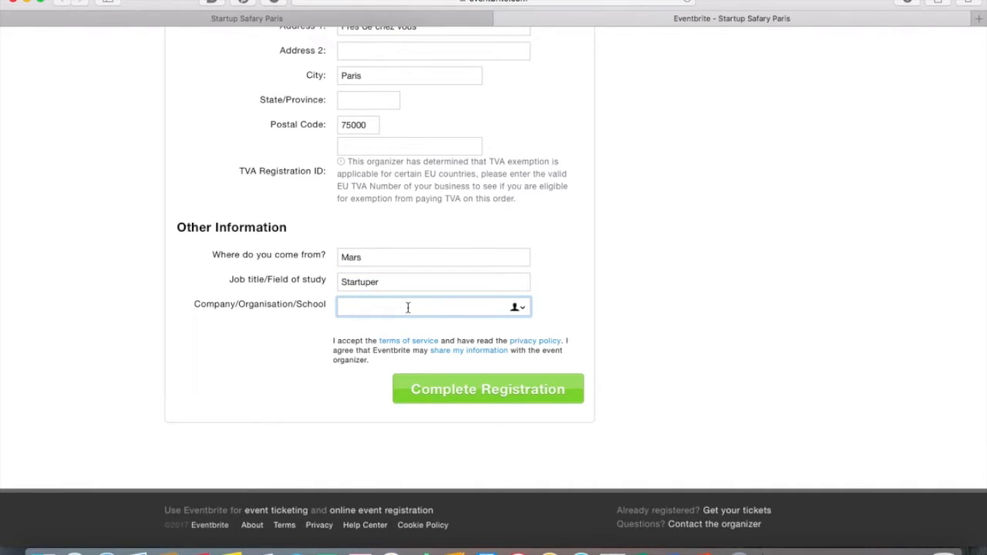
pyautogui.write('Safary')
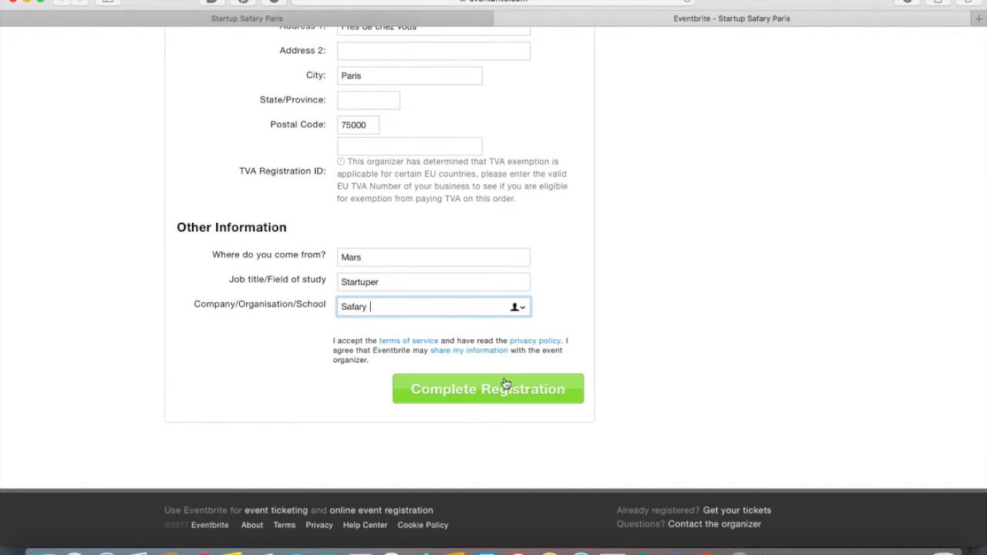
pyautogui.click(487, 389)
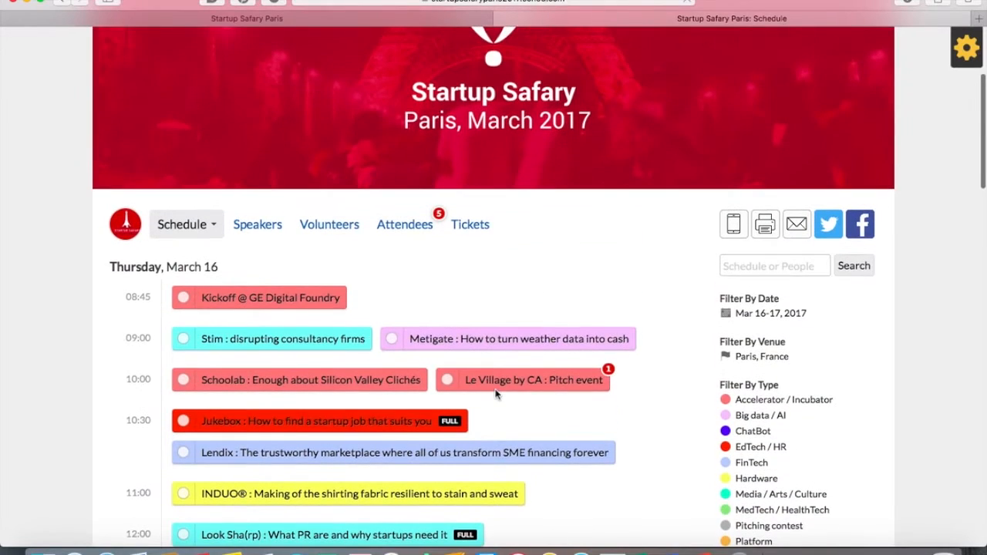
pyautogui.moveTo(611, 289)
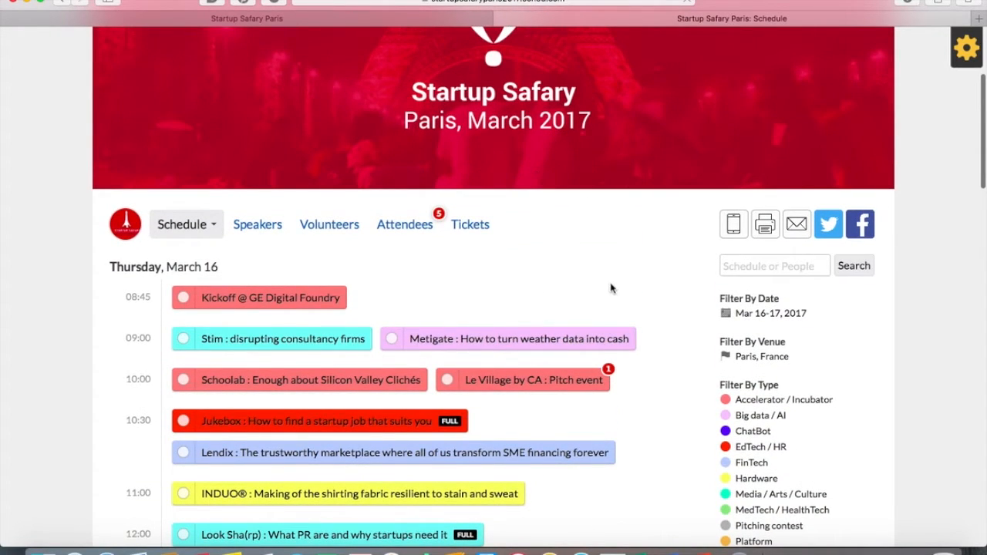
# Step: Filter the Startup Safari Paris schedule to Big data / AI sessions only
pyautogui.scroll(-3)
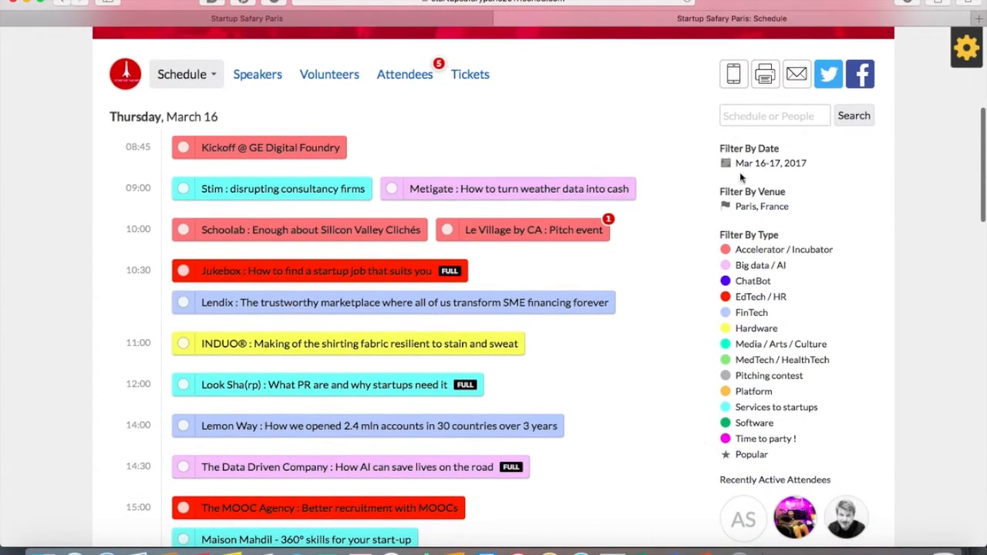
pyautogui.moveTo(759, 265)
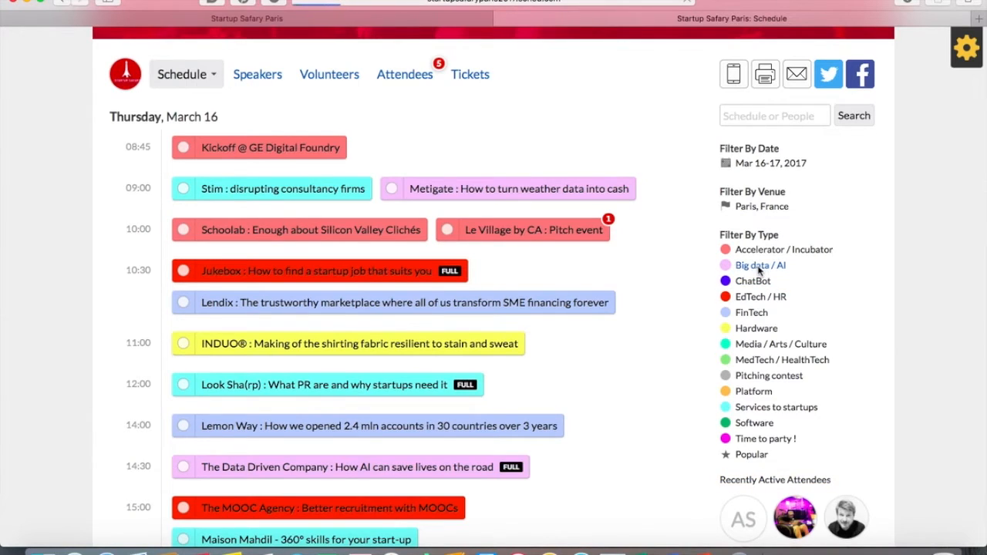
pyautogui.click(759, 265)
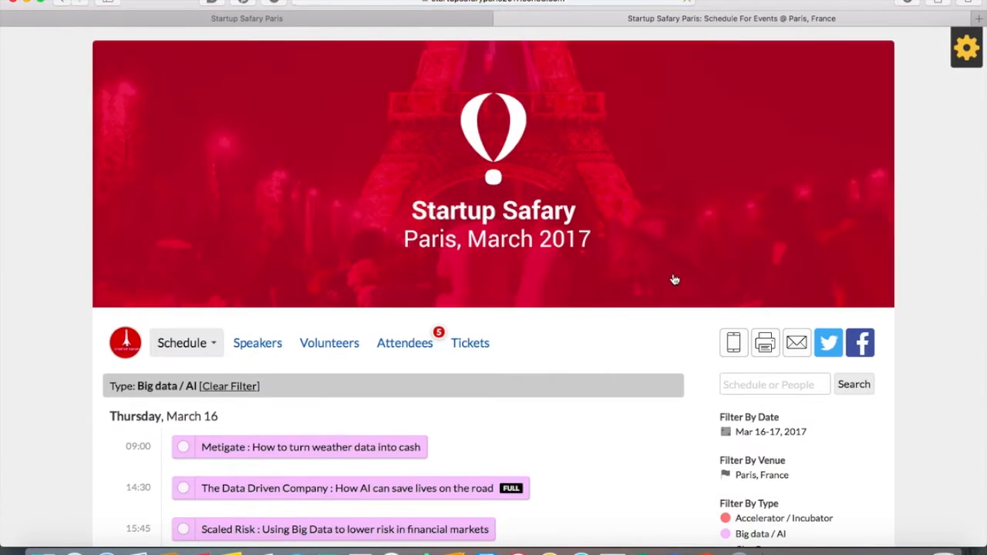
pyautogui.scroll(-3)
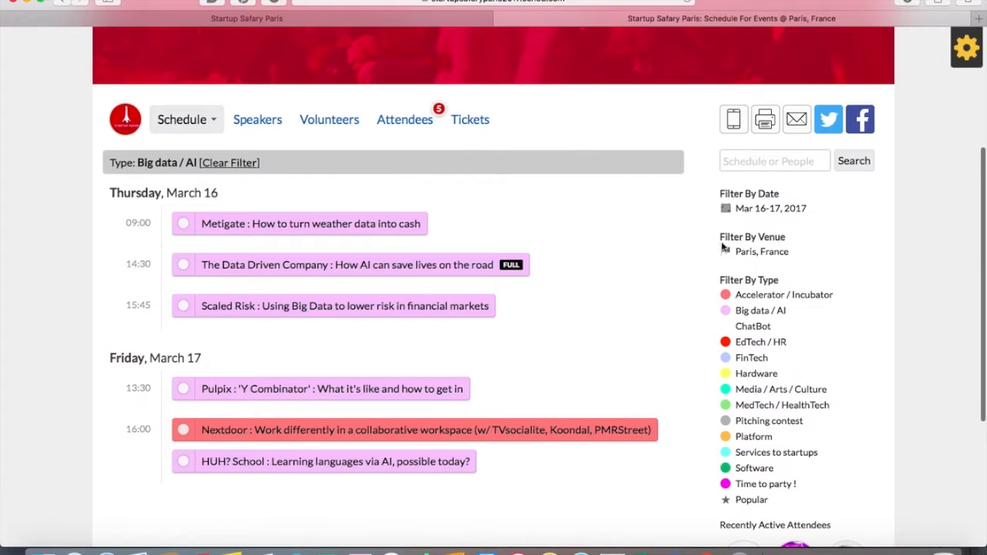
# Step: Return to the Simple schedule view and add Le Village by CA: Pitch event to My Sched
pyautogui.click(182, 119)
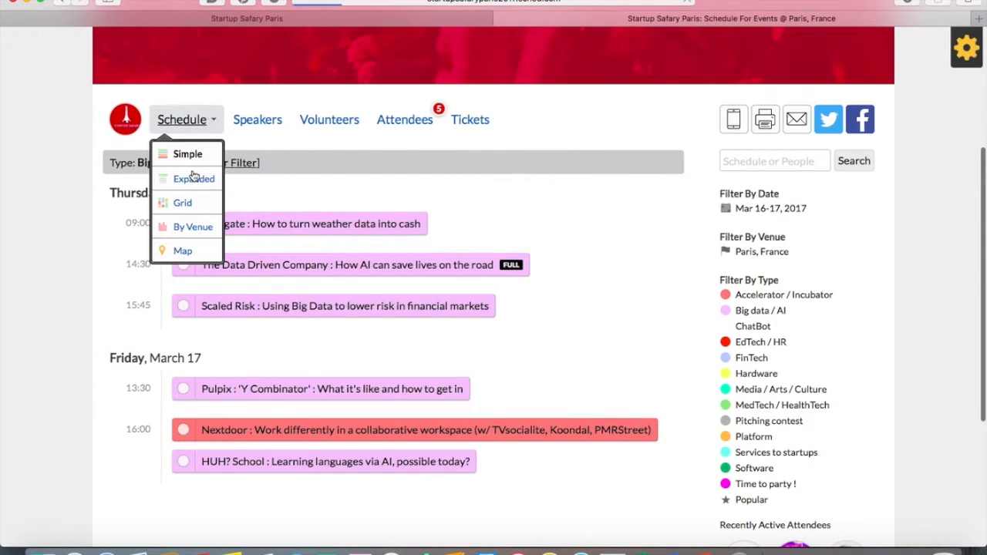
pyautogui.moveTo(194, 168)
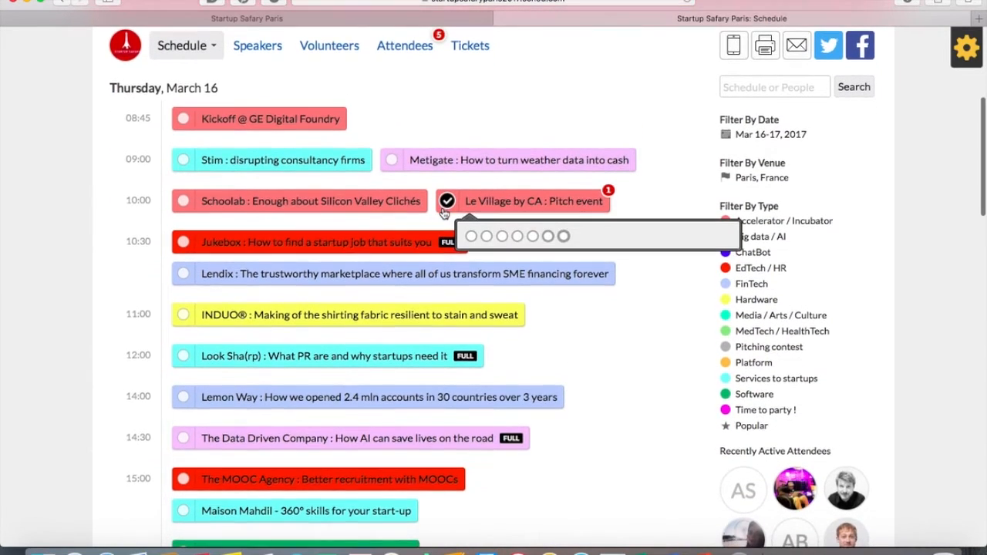
pyautogui.click(536, 200)
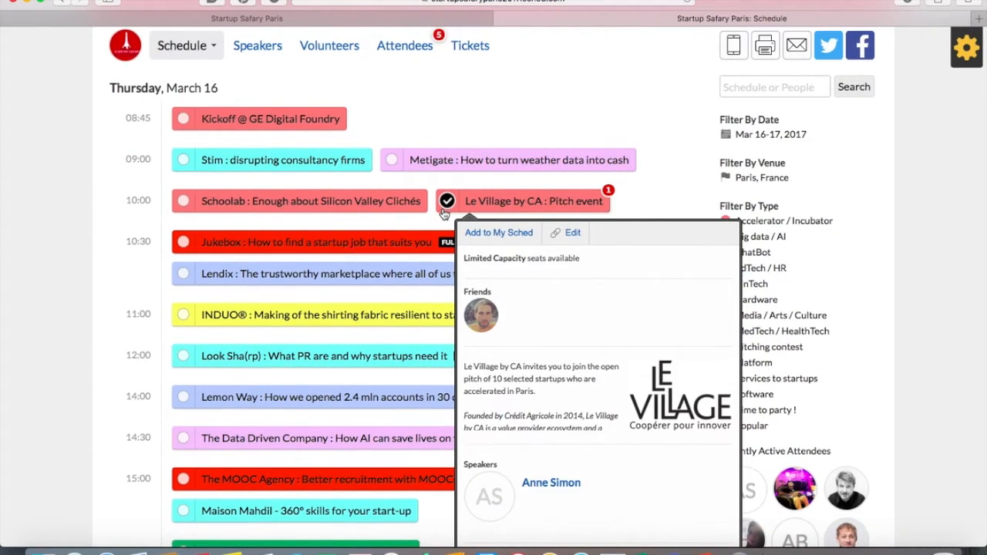
pyautogui.scroll(-3)
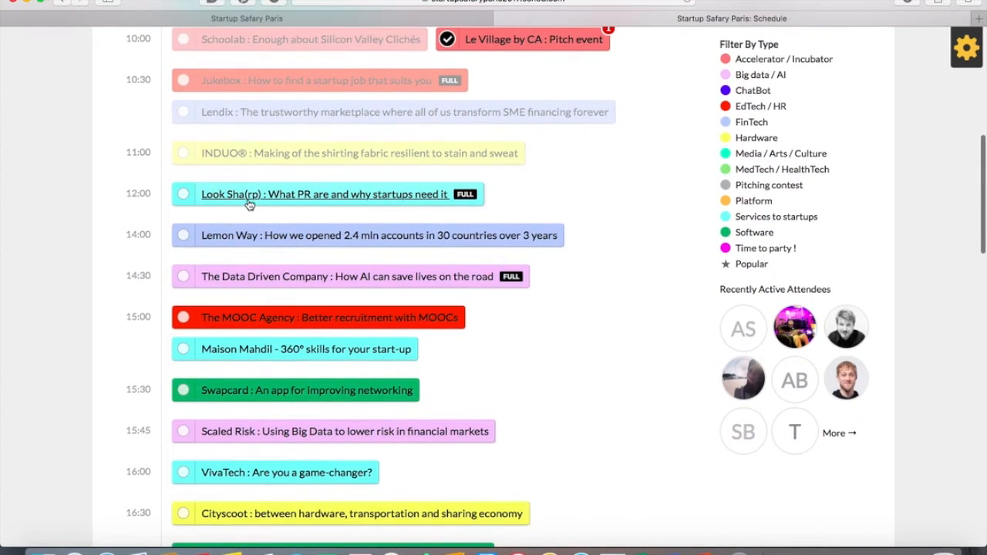
pyautogui.click(324, 194)
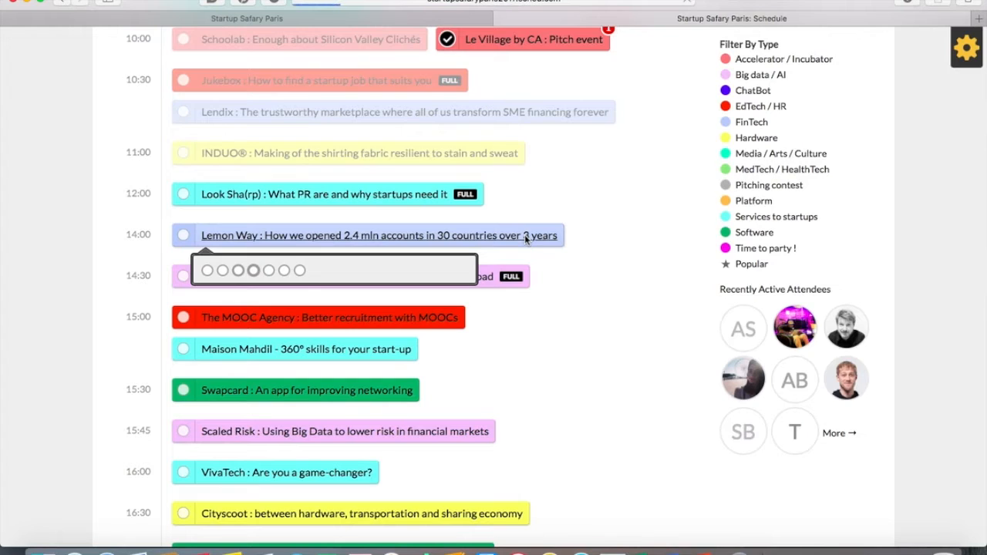
pyautogui.click(378, 235)
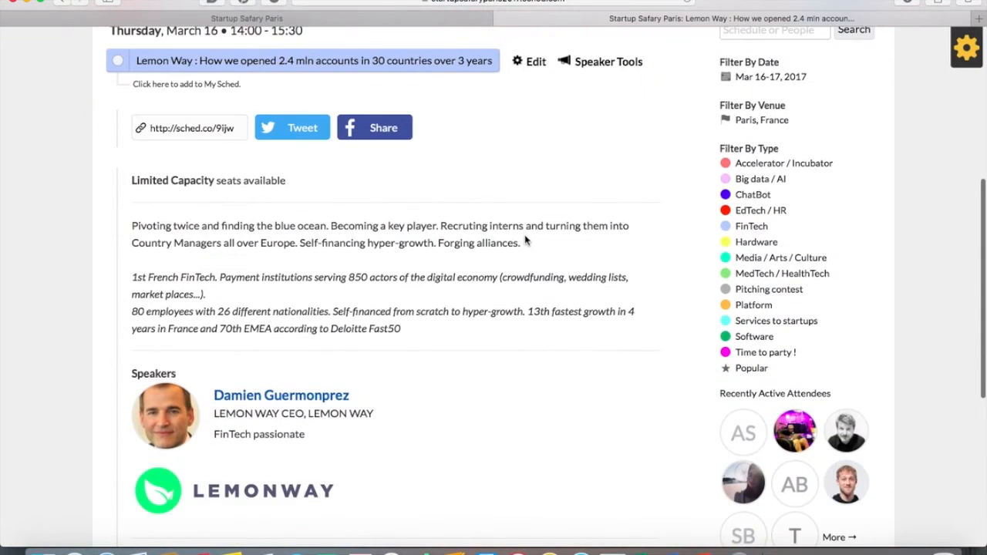
pyautogui.scroll(-3)
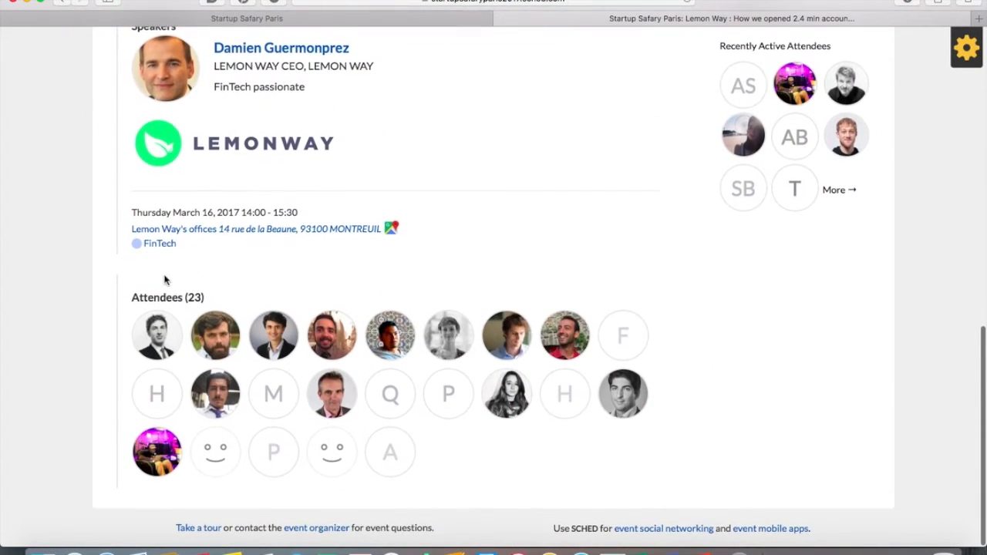
pyautogui.scroll(3)
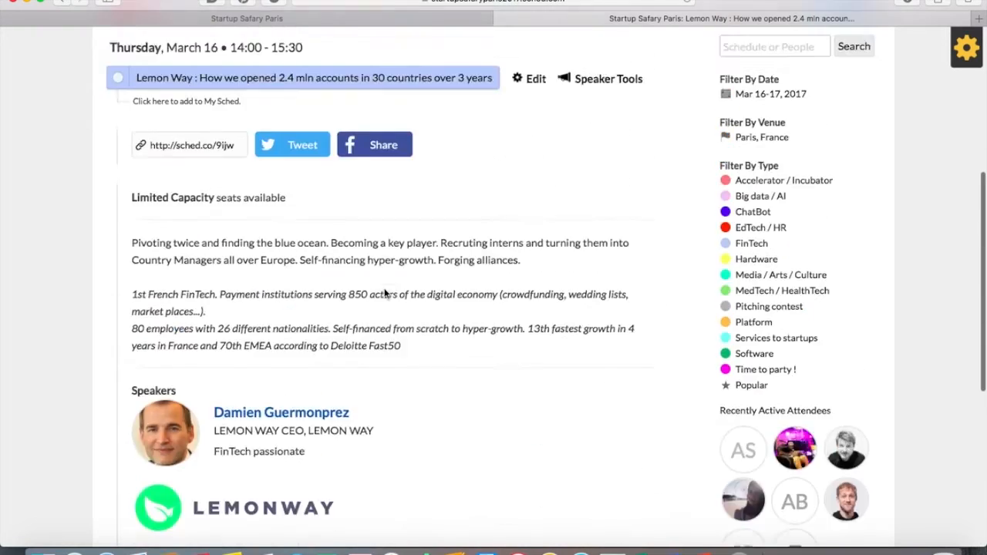
pyautogui.click(182, 327)
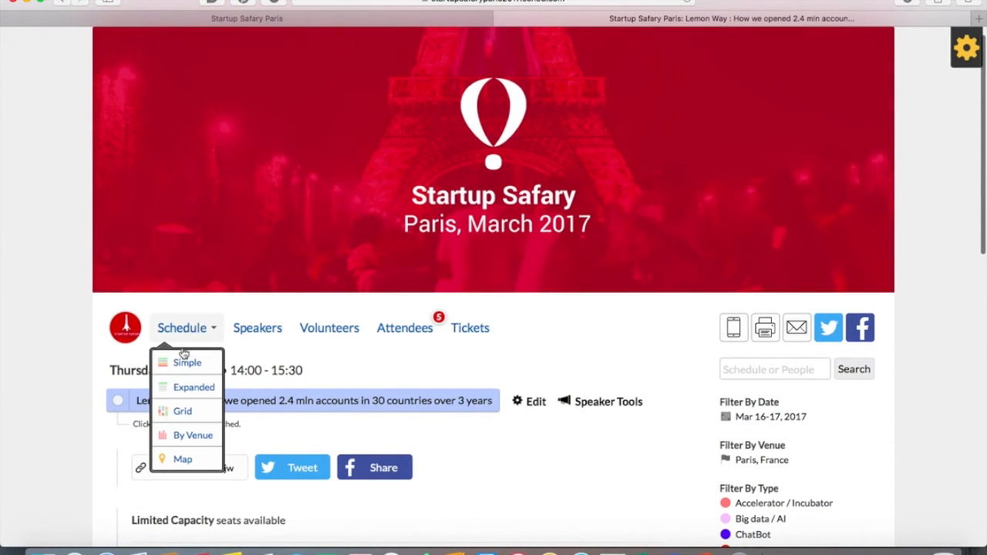
pyautogui.moveTo(187, 363)
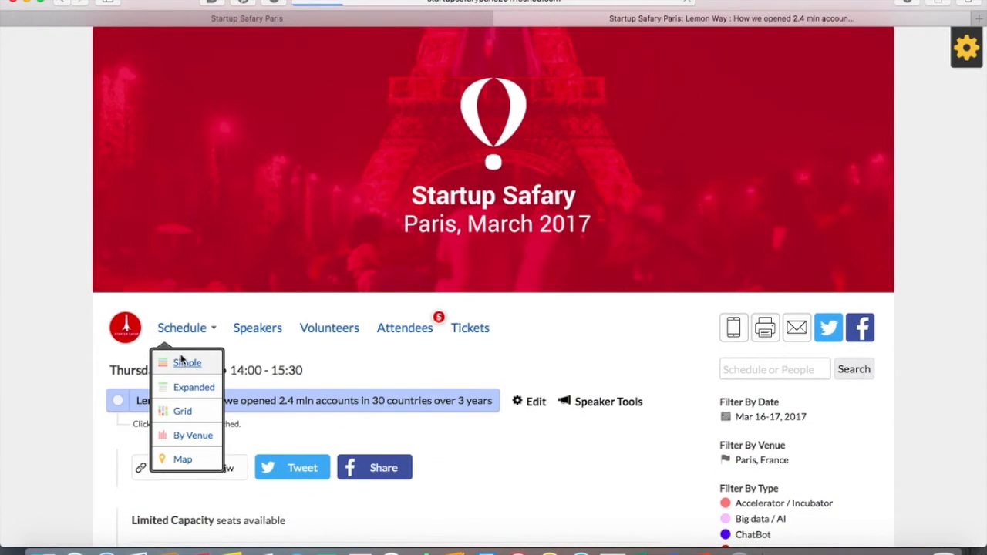
pyautogui.click(187, 362)
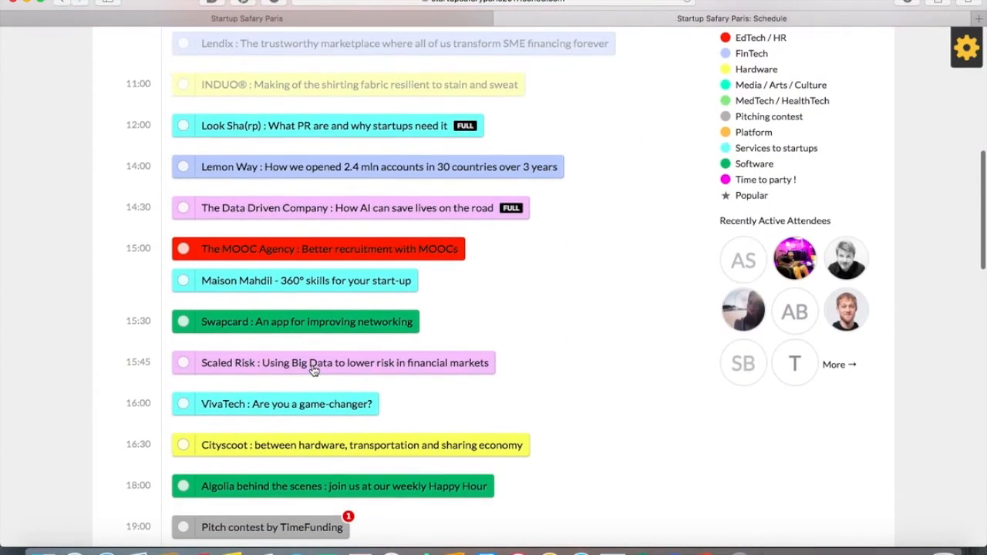
# Step: Add The Data Driven Company, then dismiss the conflict warning for the clashing Swapcard session
pyautogui.click(182, 206)
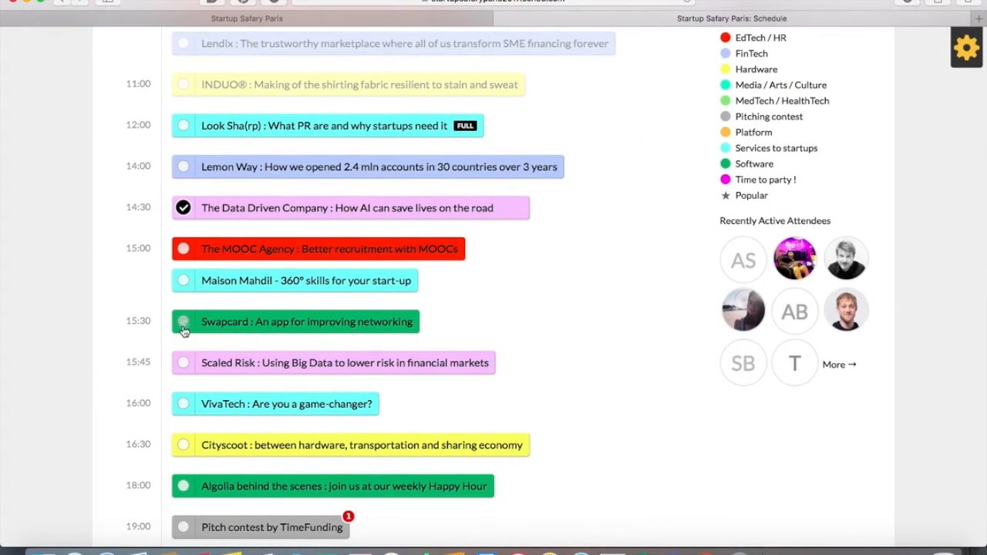
pyautogui.click(184, 323)
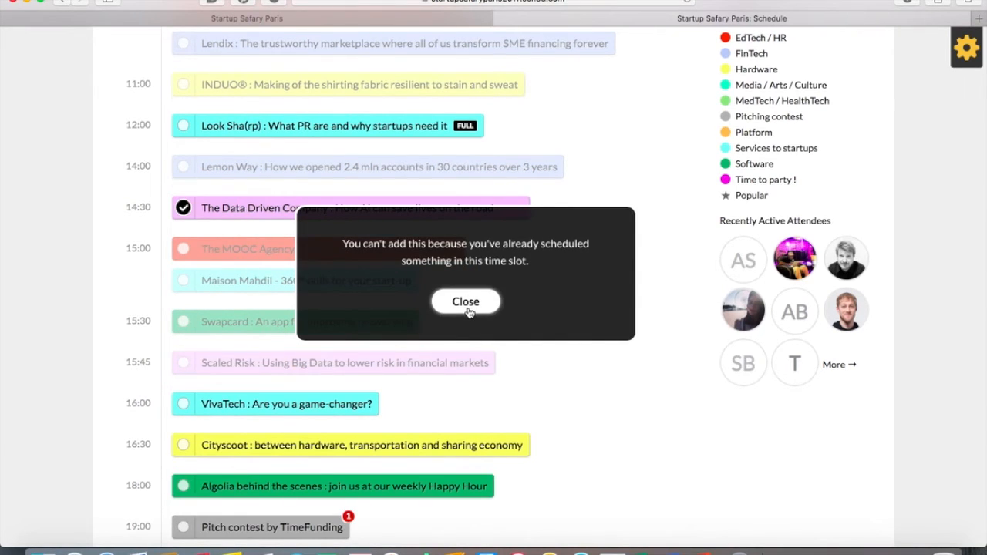
pyautogui.click(466, 301)
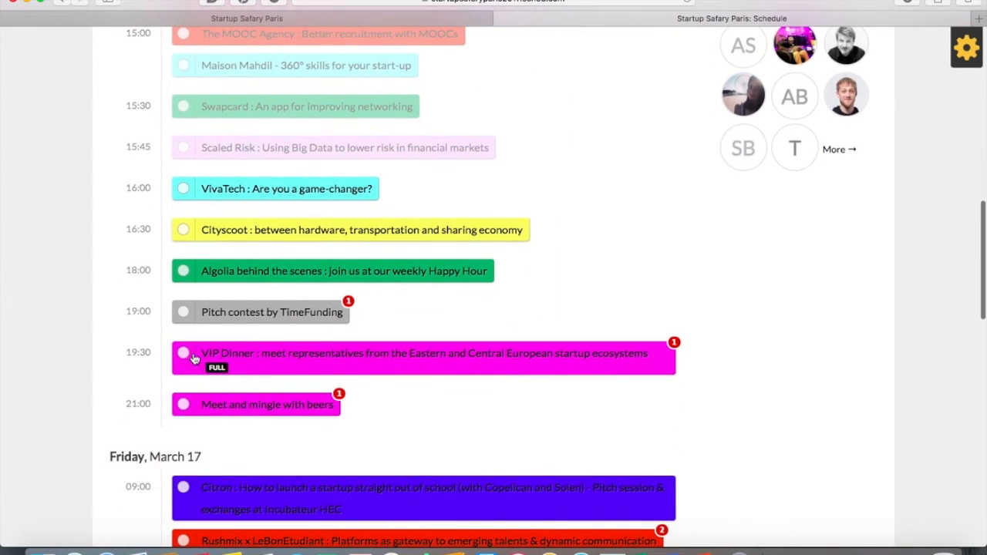
# Step: Add Meet and mingle with beers to my schedule and review the result
pyautogui.click(182, 404)
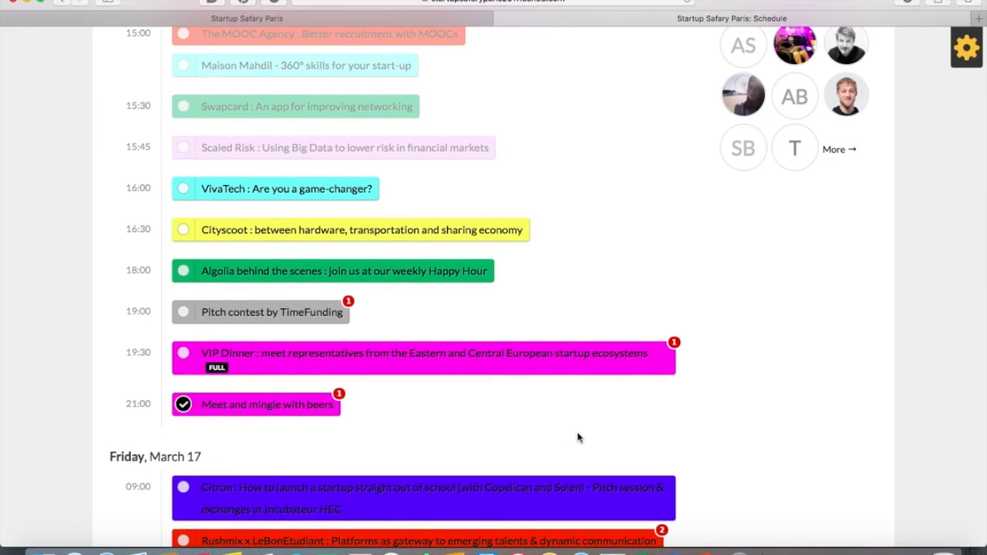
pyautogui.scroll(3)
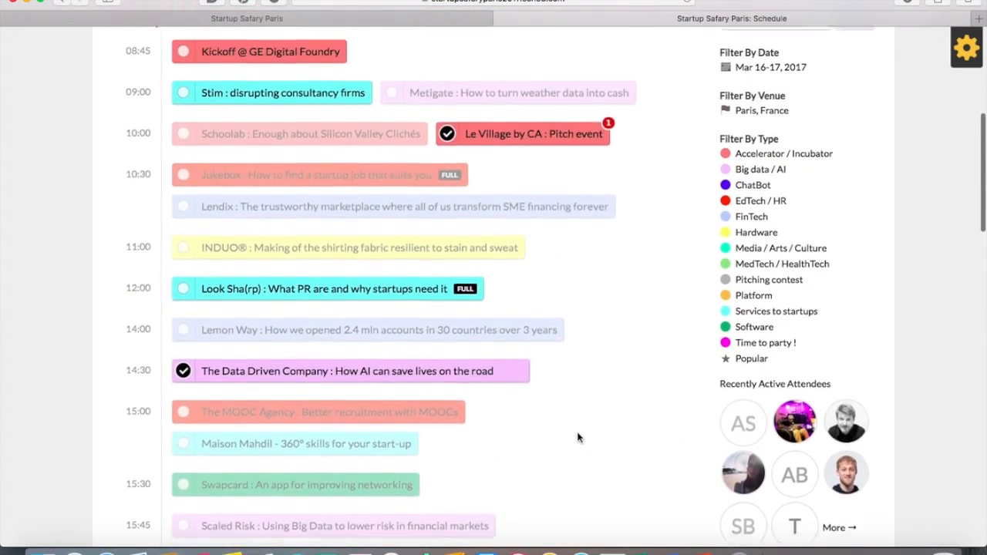
pyautogui.scroll(-3)
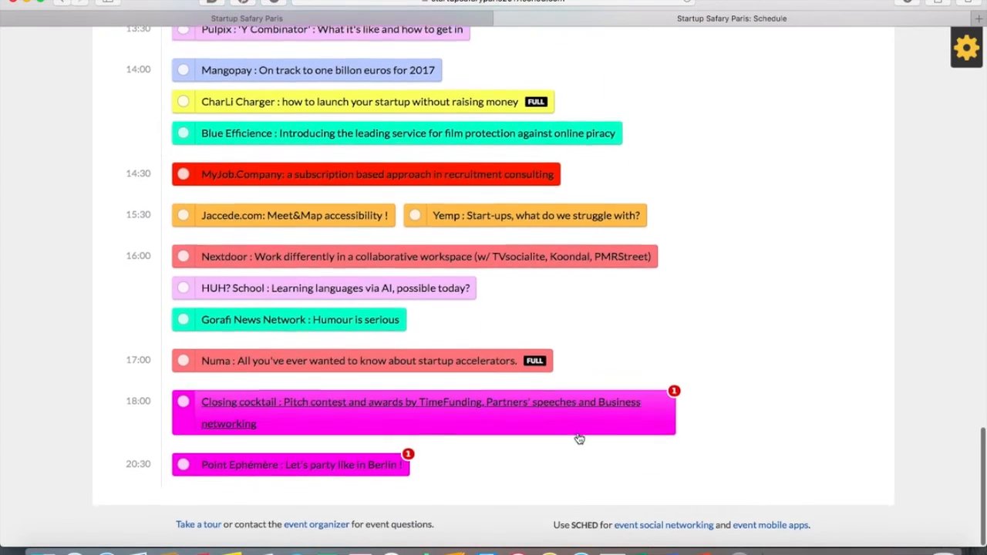
pyautogui.scroll(3)
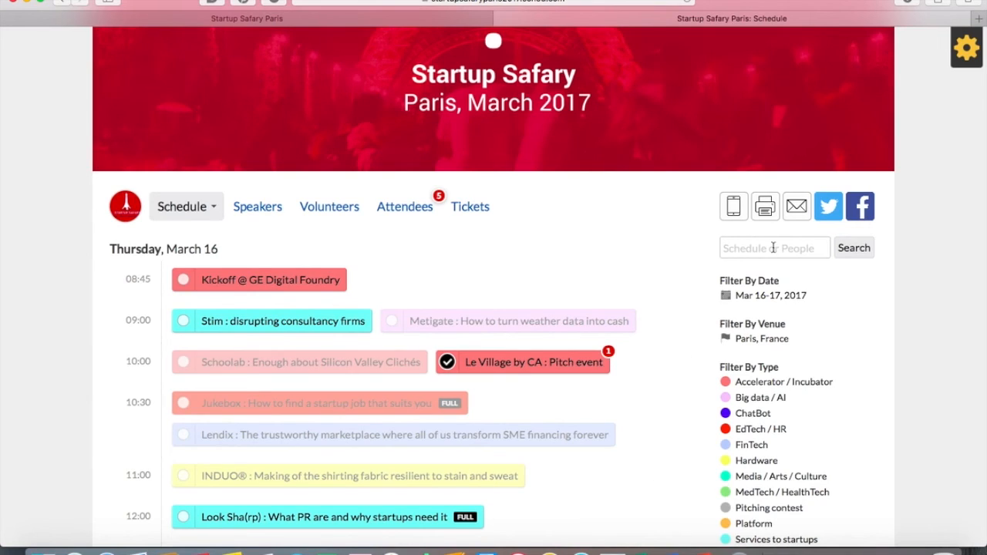
pyautogui.click(965, 47)
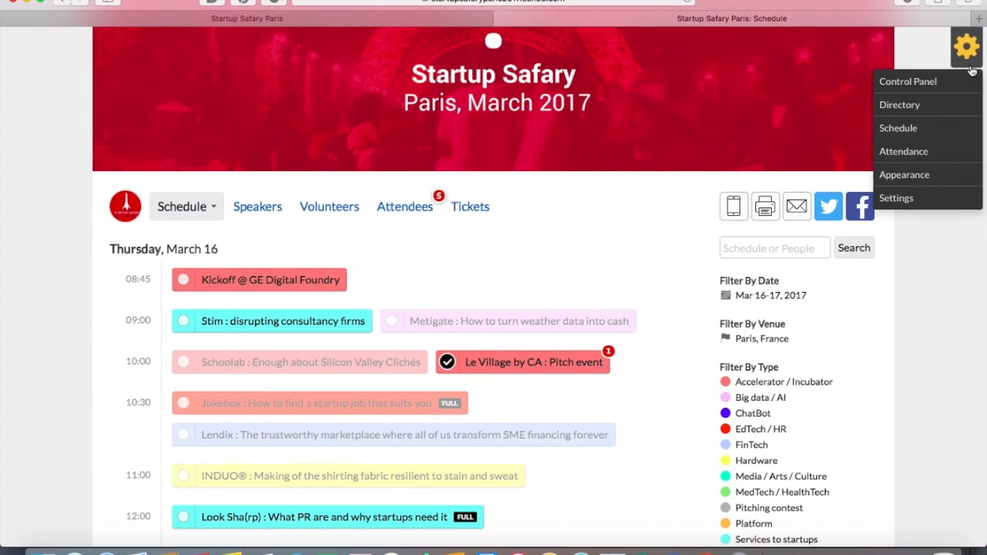